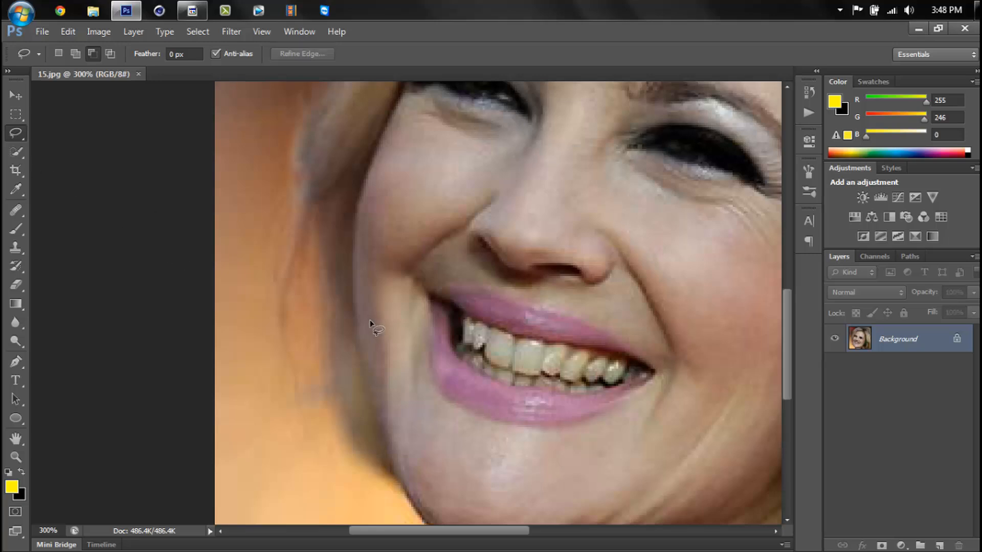
pyautogui.moveTo(470, 323)
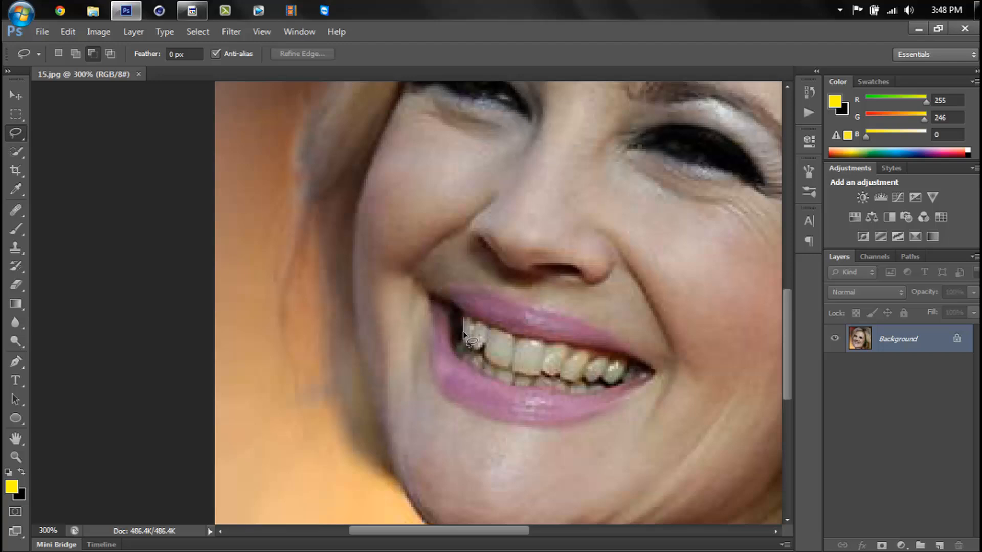
pyautogui.moveTo(479, 355)
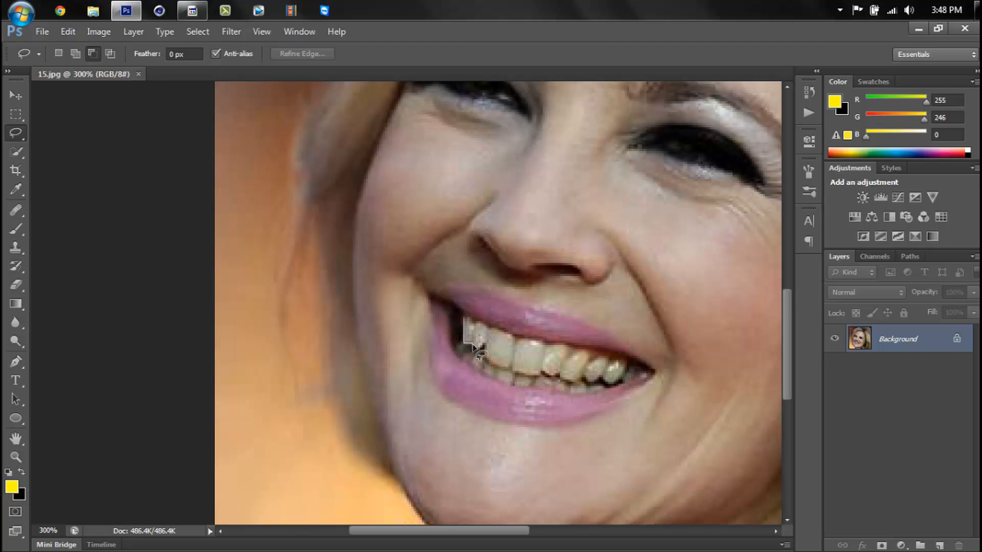
pyautogui.moveTo(492, 360)
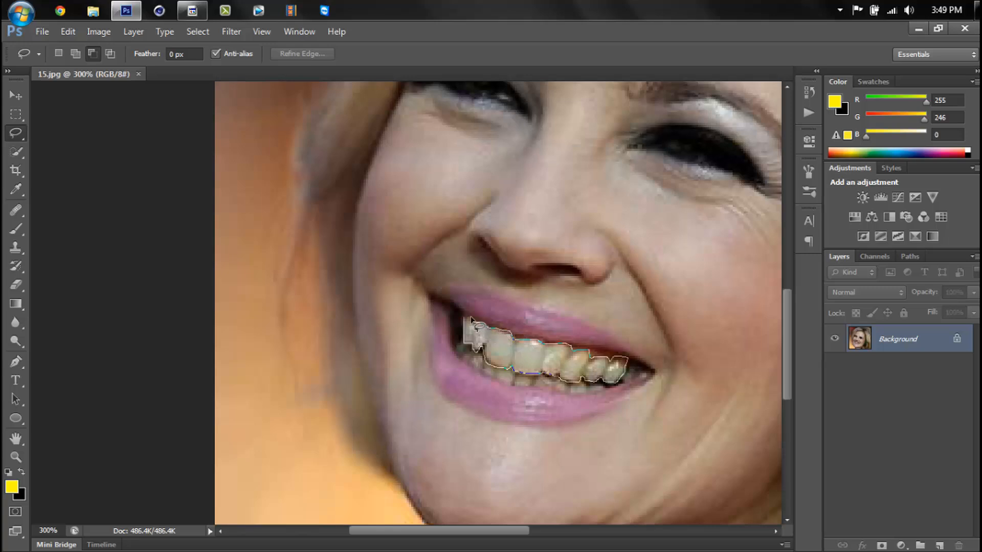
# Add a Hue/Saturation adjustment layer masked to the selected upper teeth
pyautogui.click(585, 398)
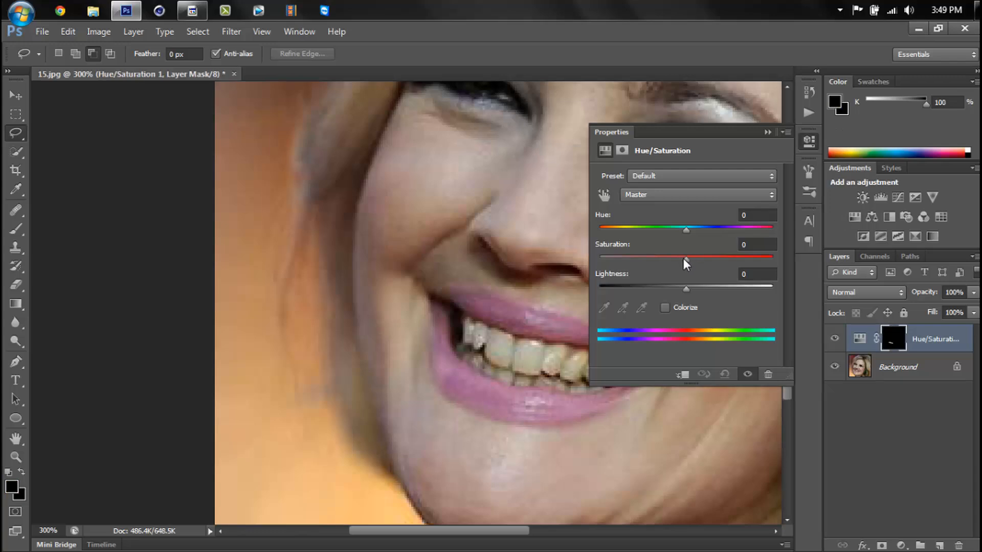
# Lower the upper teeth's saturation to -80
pyautogui.moveTo(686, 256); pyautogui.dragTo(656, 257)
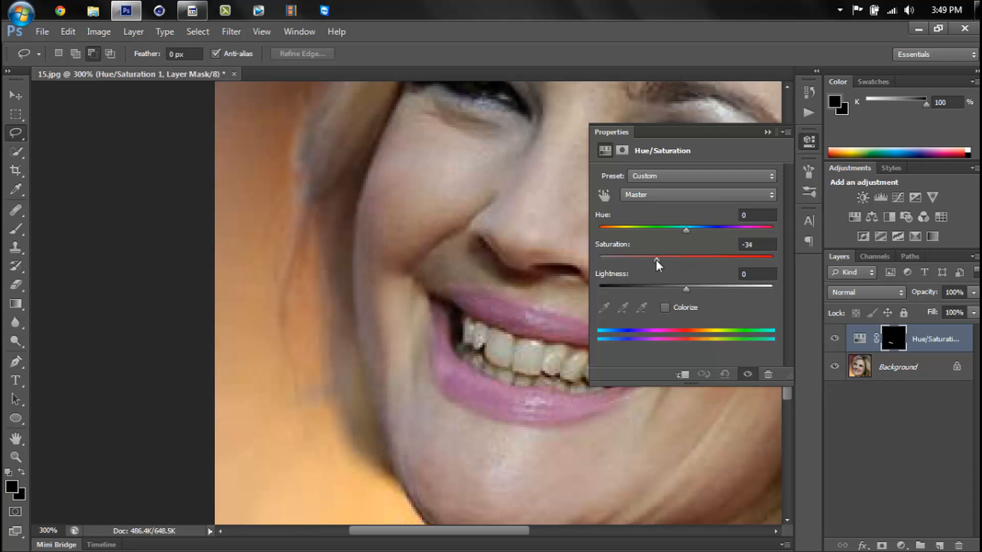
pyautogui.moveTo(686, 257); pyautogui.dragTo(615, 256)
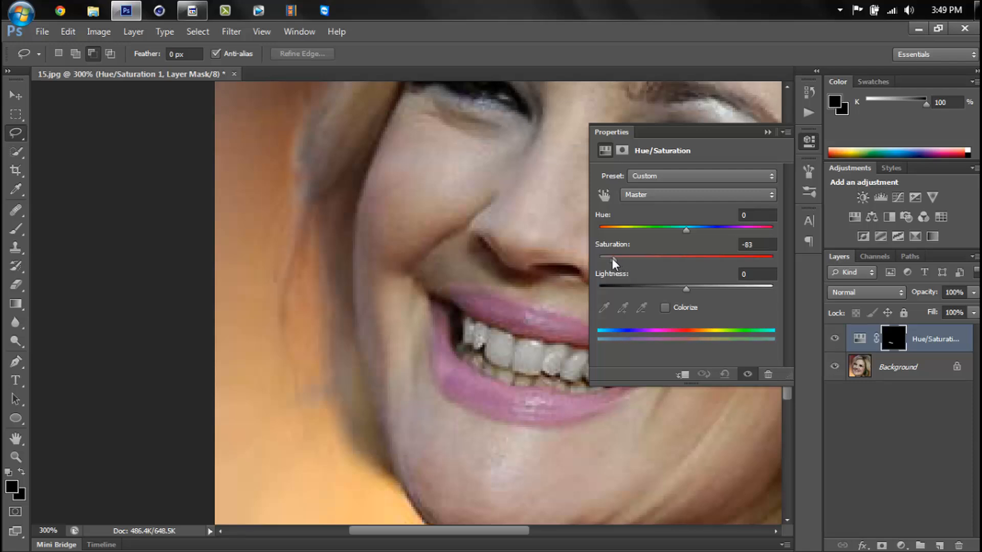
pyautogui.moveTo(601, 262); pyautogui.dragTo(617, 262)
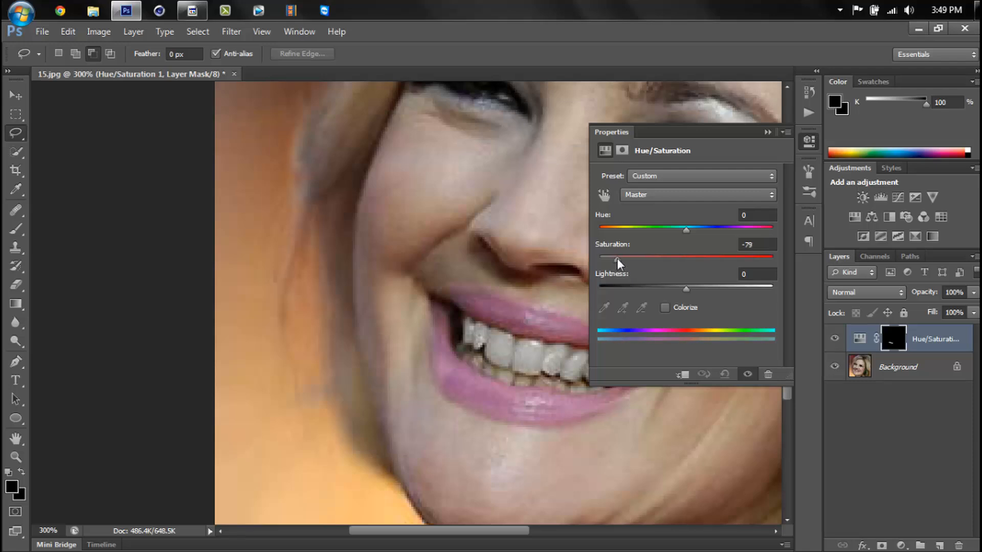
pyautogui.moveTo(620, 256); pyautogui.dragTo(623, 256)
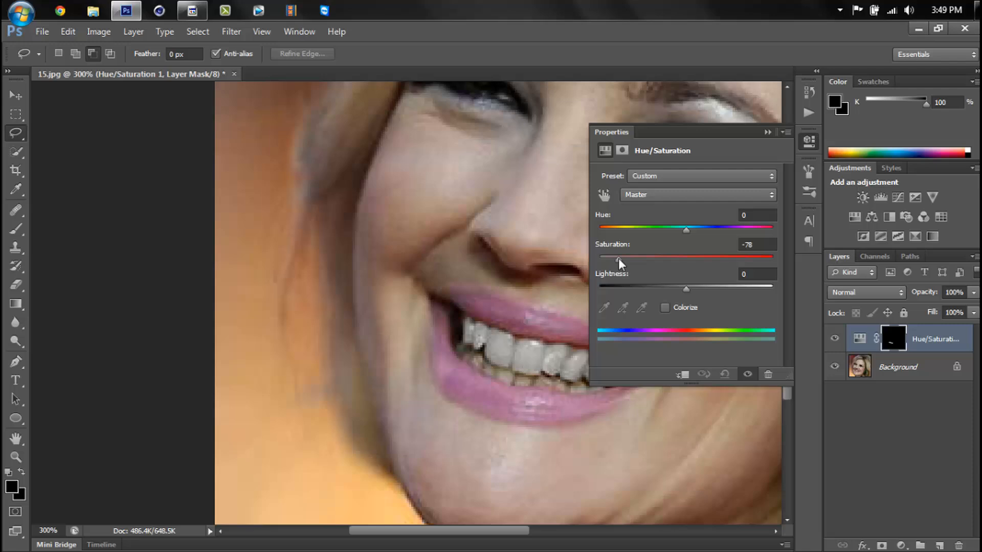
pyautogui.moveTo(613, 263); pyautogui.dragTo(626, 263)
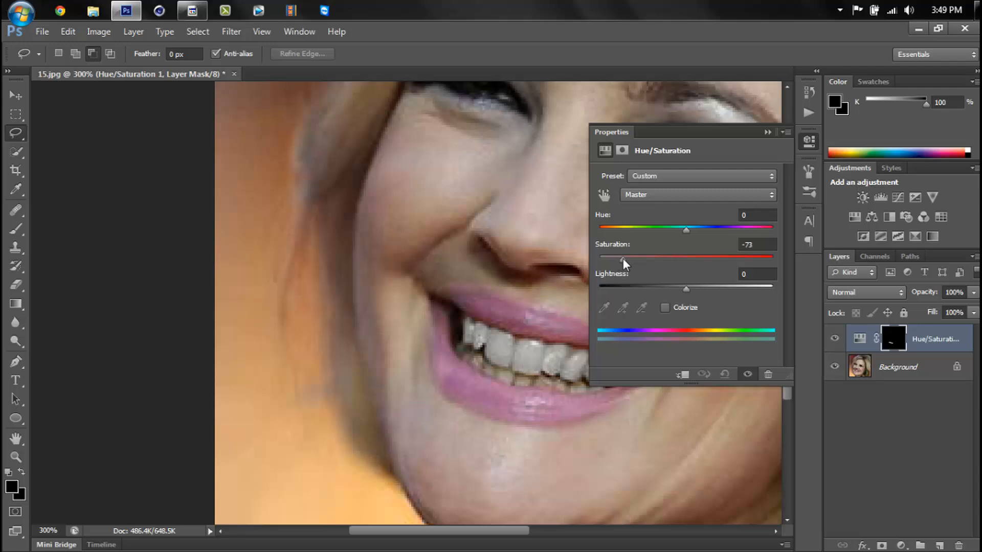
pyautogui.moveTo(623, 256); pyautogui.dragTo(616, 256)
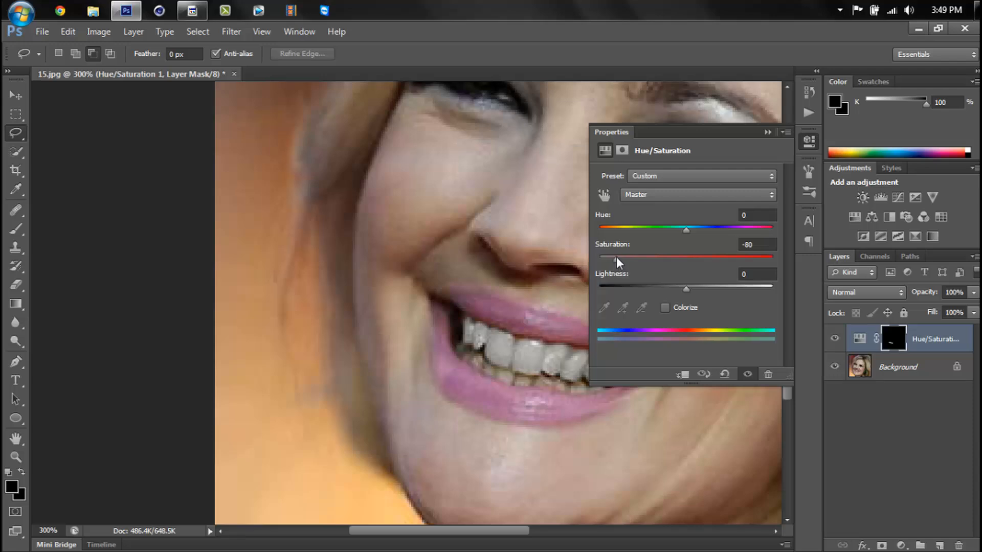
pyautogui.moveTo(682, 291)
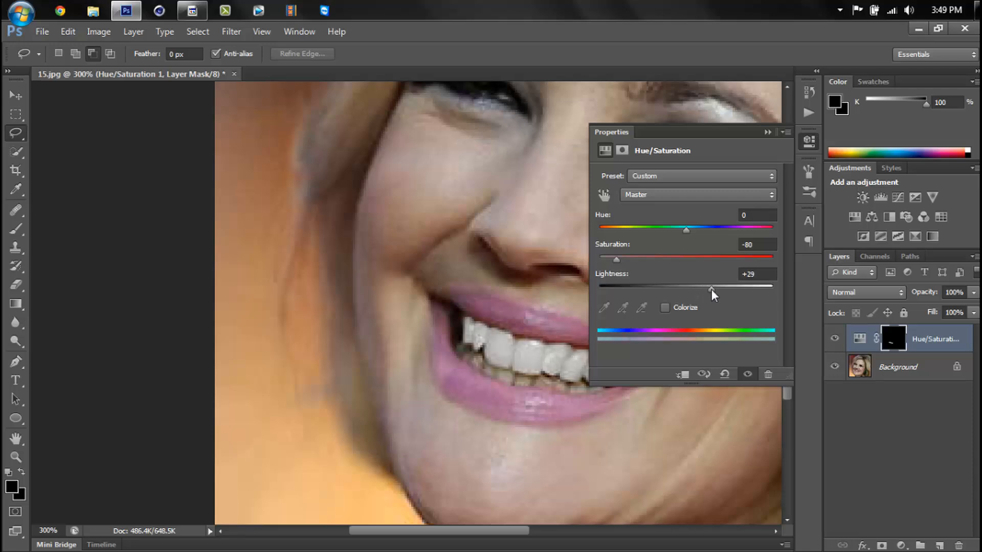
# Raise the upper teeth's lightness to about +37 and collapse the Properties panel
pyautogui.moveTo(685, 290); pyautogui.dragTo(723, 290)
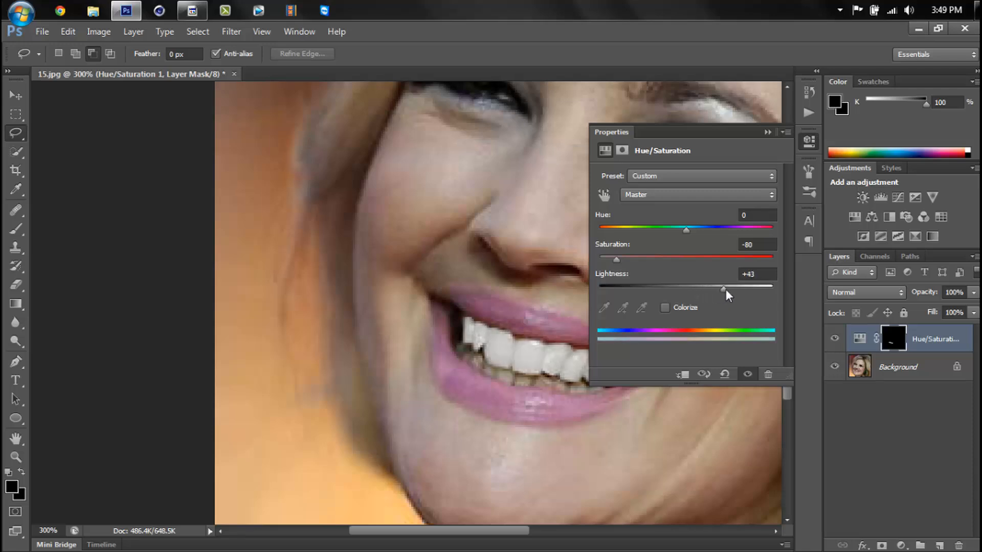
pyautogui.moveTo(722, 287); pyautogui.dragTo(728, 287)
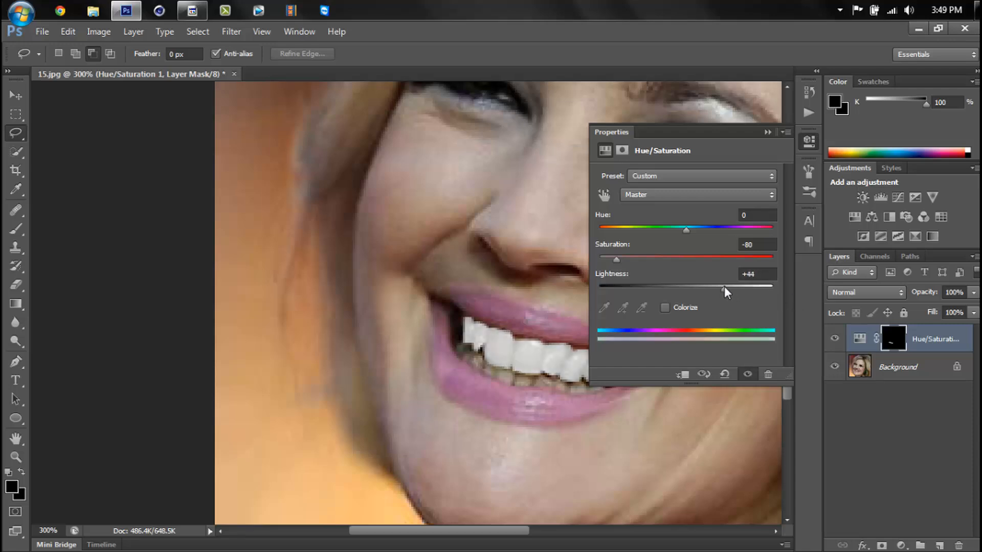
pyautogui.moveTo(725, 286); pyautogui.dragTo(749, 286)
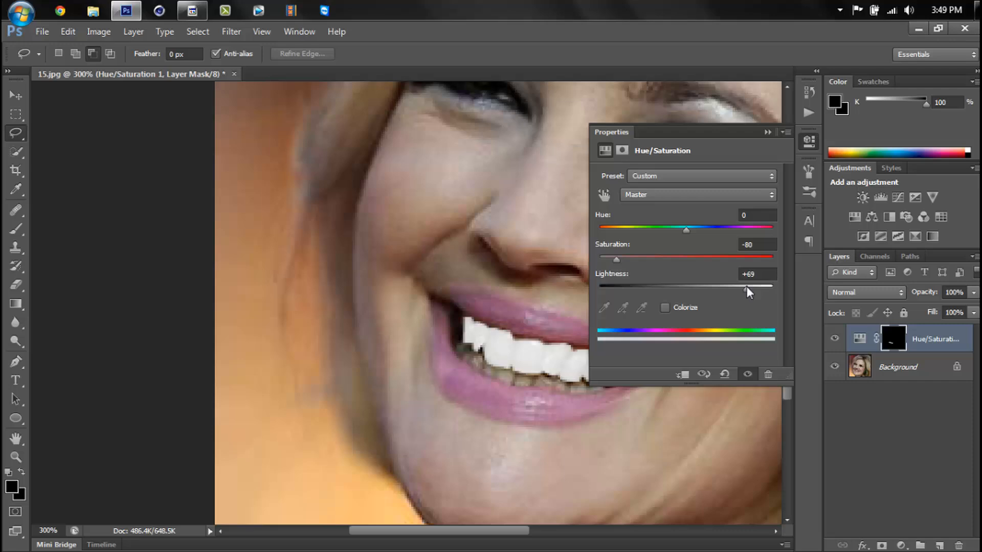
pyautogui.moveTo(747, 286); pyautogui.dragTo(728, 287)
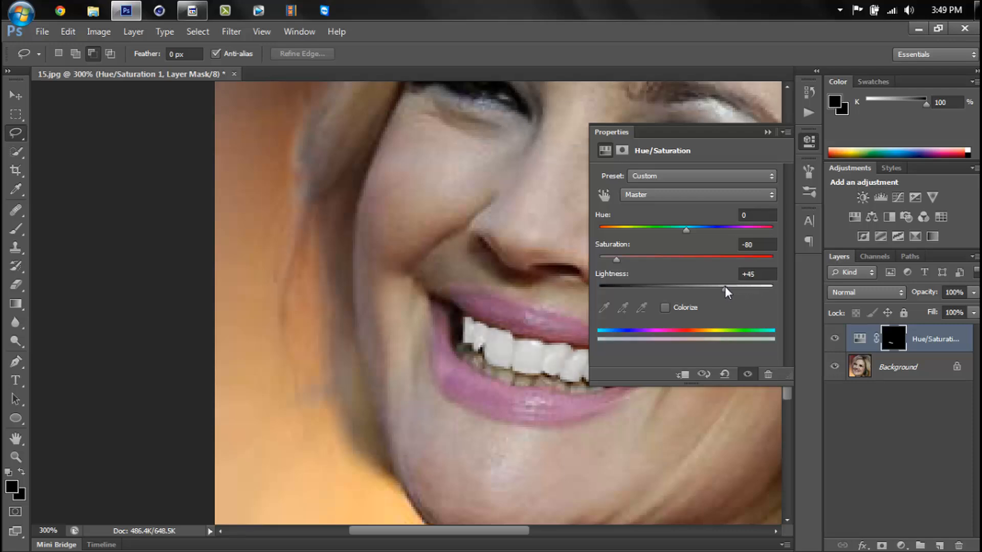
pyautogui.moveTo(726, 286); pyautogui.dragTo(720, 285)
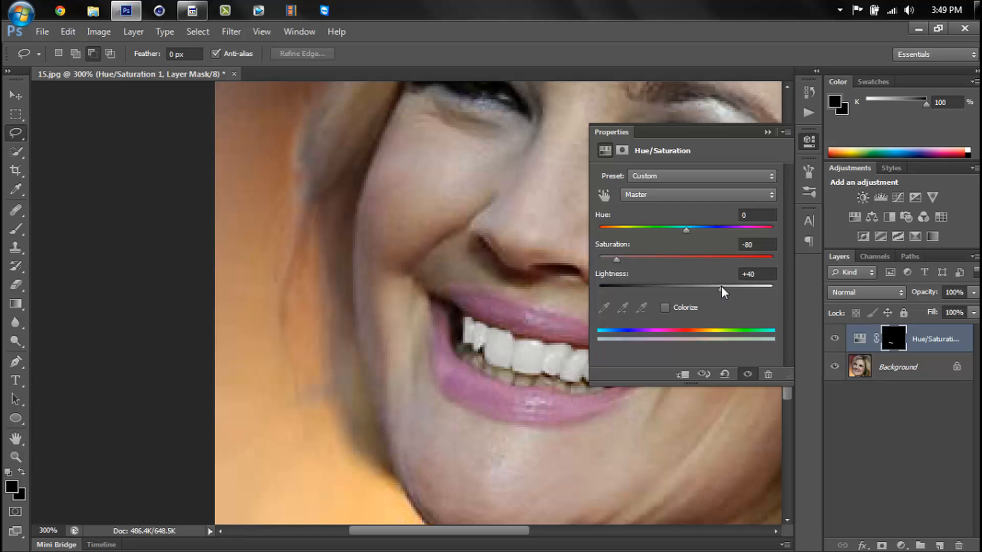
pyautogui.moveTo(726, 286); pyautogui.dragTo(717, 285)
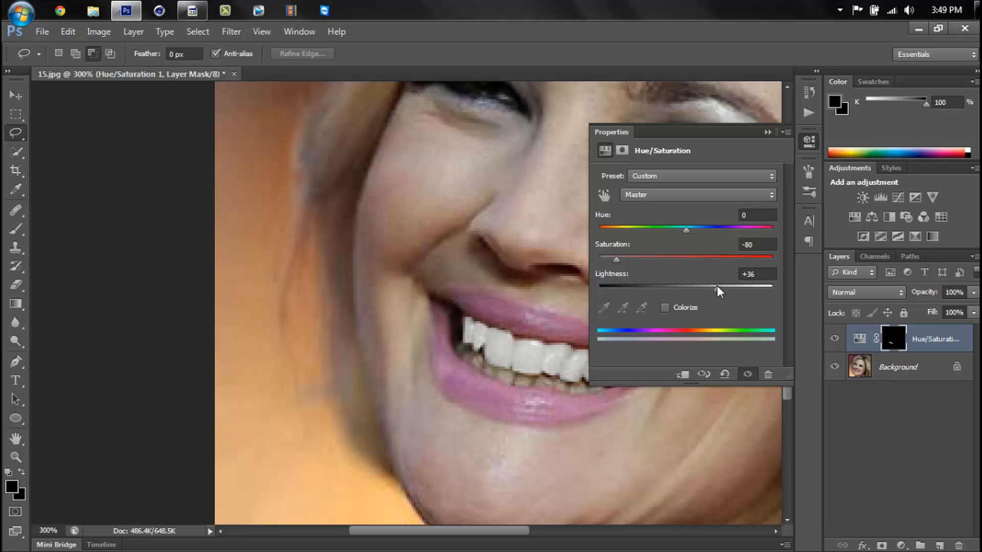
pyautogui.moveTo(717, 287); pyautogui.dragTo(720, 287)
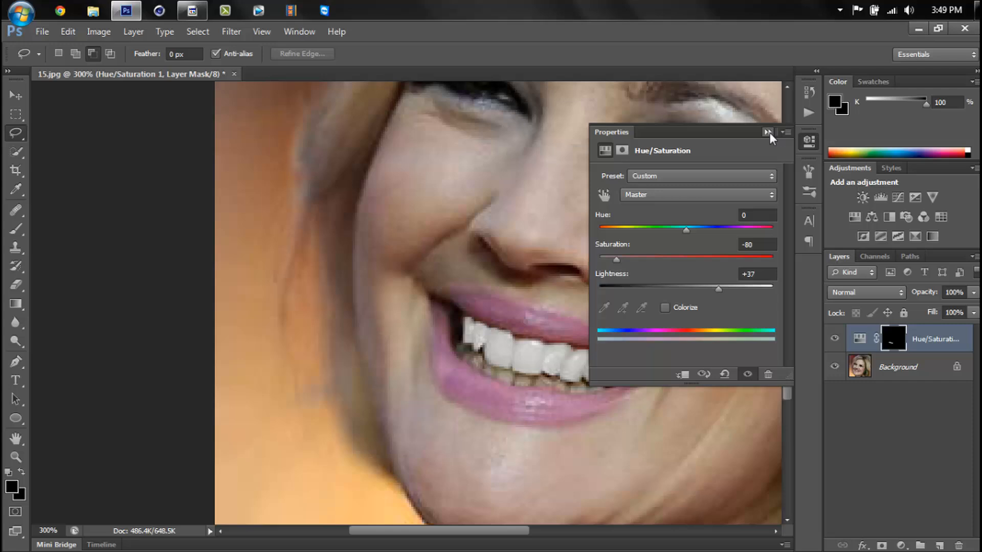
pyautogui.click(767, 131)
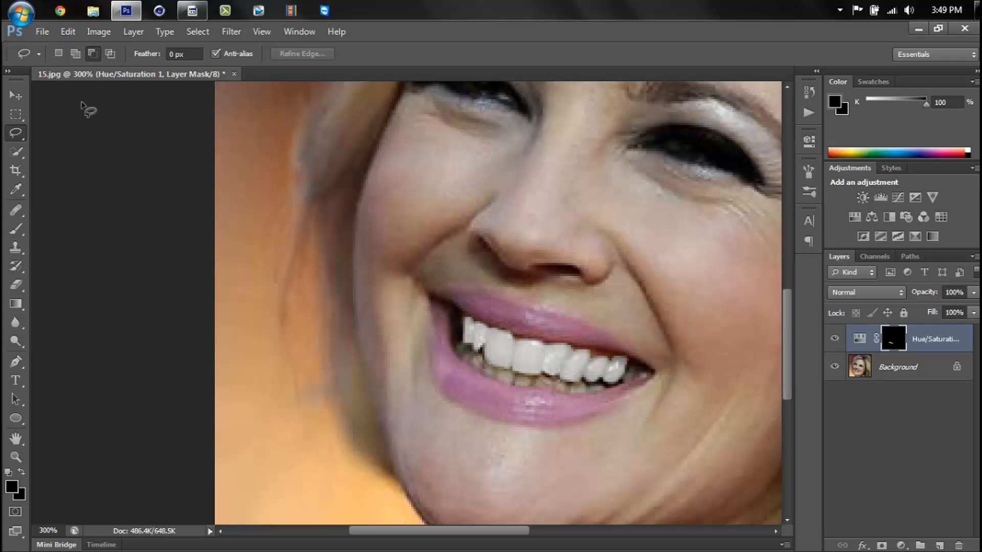
pyautogui.moveTo(462, 356)
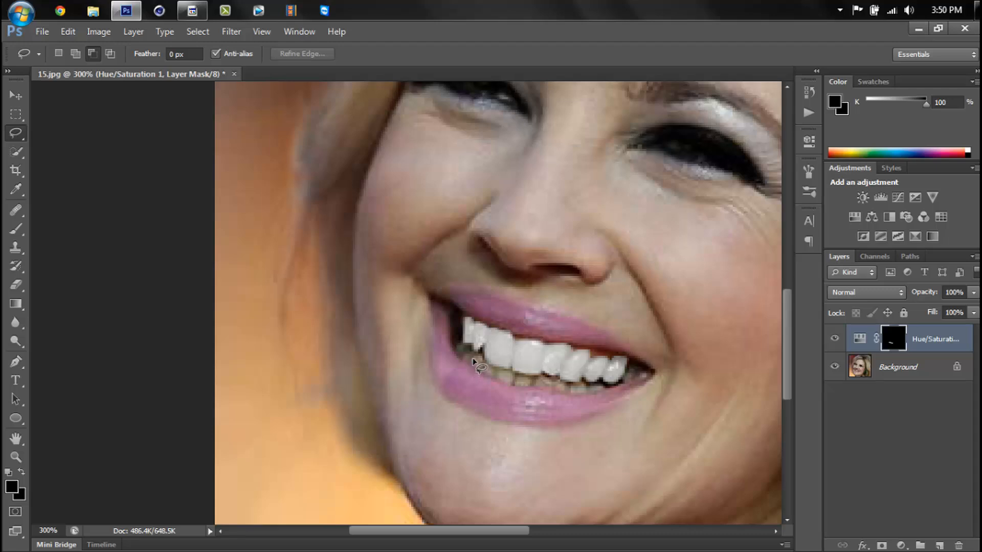
pyautogui.moveTo(488, 366)
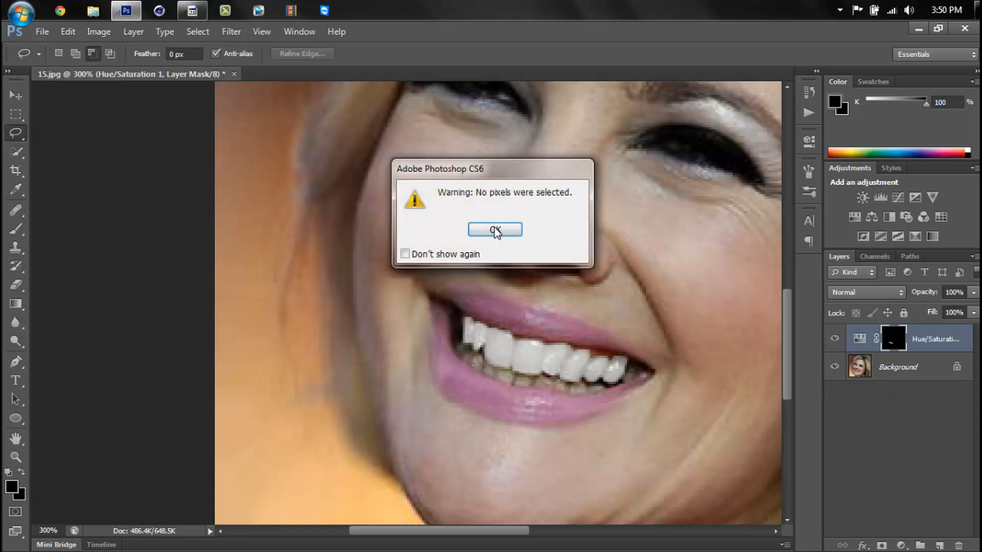
# Dismiss the 'No pixels were selected' warning
pyautogui.click(494, 230)
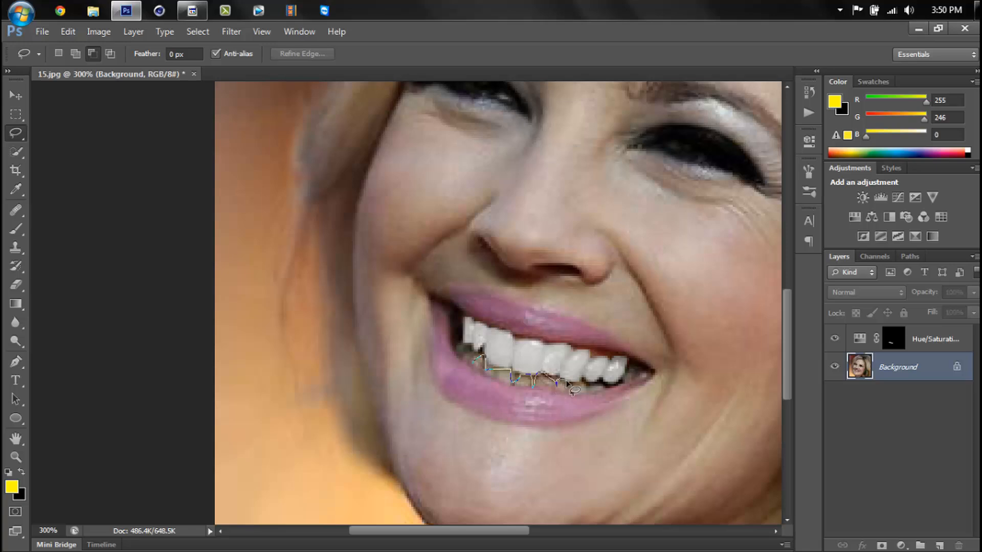
pyautogui.moveTo(592, 396)
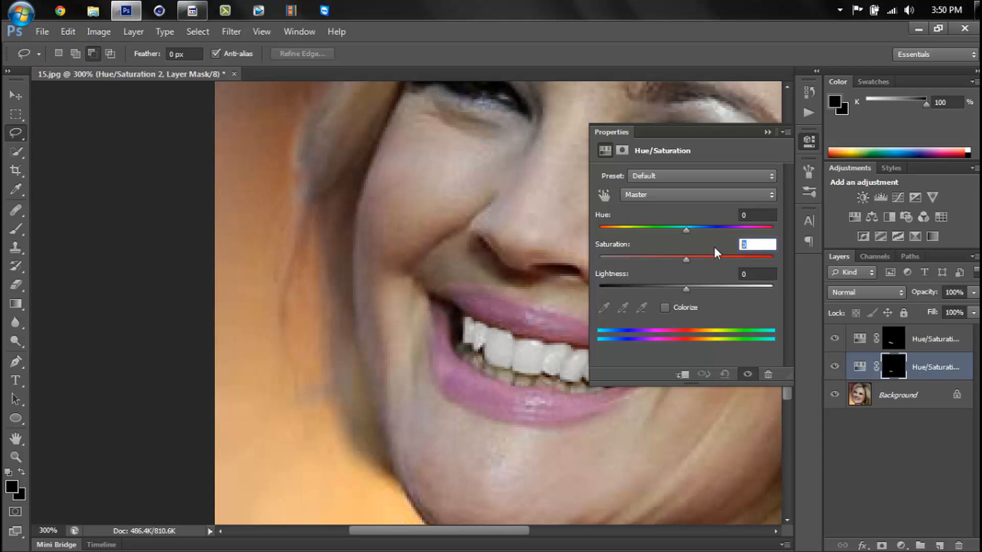
# Set the lower-teeth adjustment to saturation -80 and lightness about +31
pyautogui.write('-80')
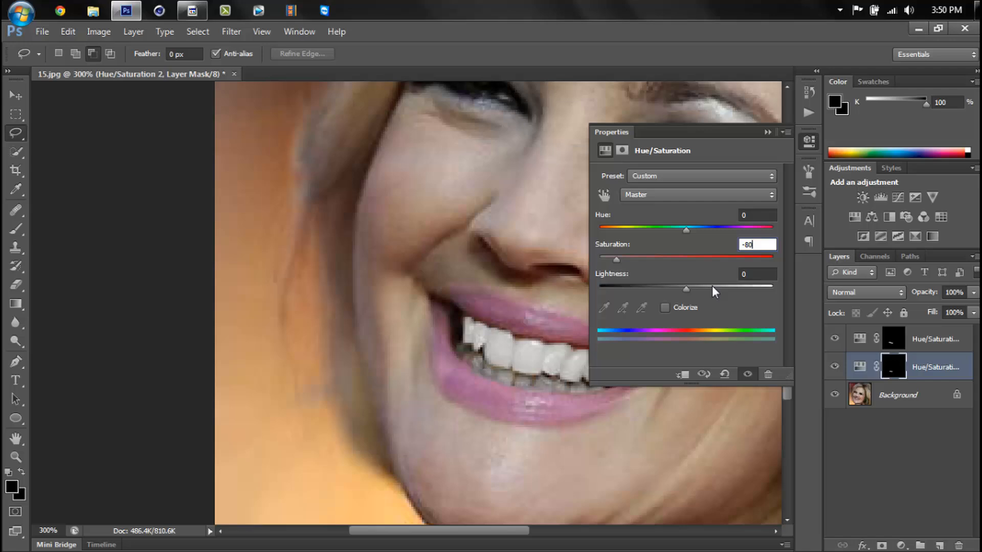
pyautogui.moveTo(686, 288); pyautogui.dragTo(713, 288)
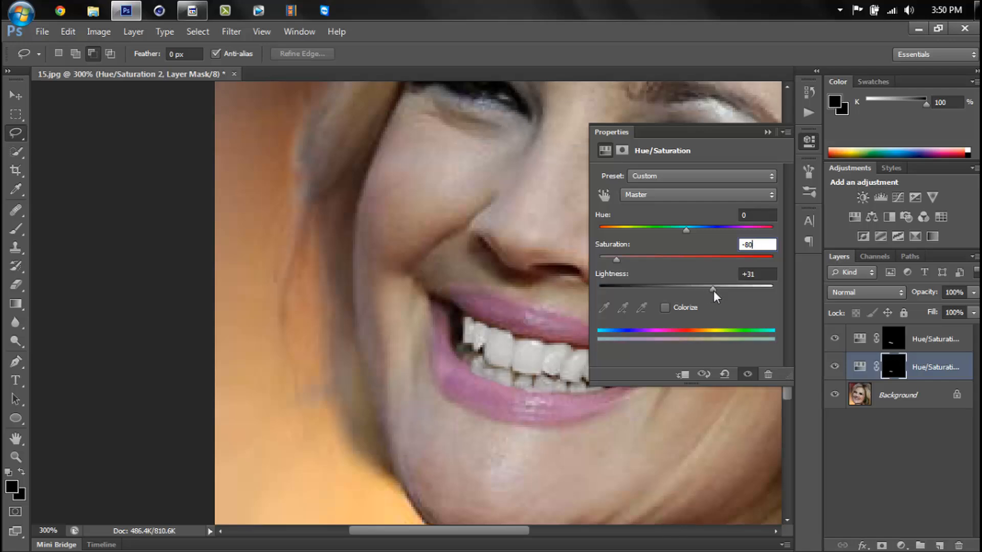
pyautogui.moveTo(707, 288); pyautogui.dragTo(717, 288)
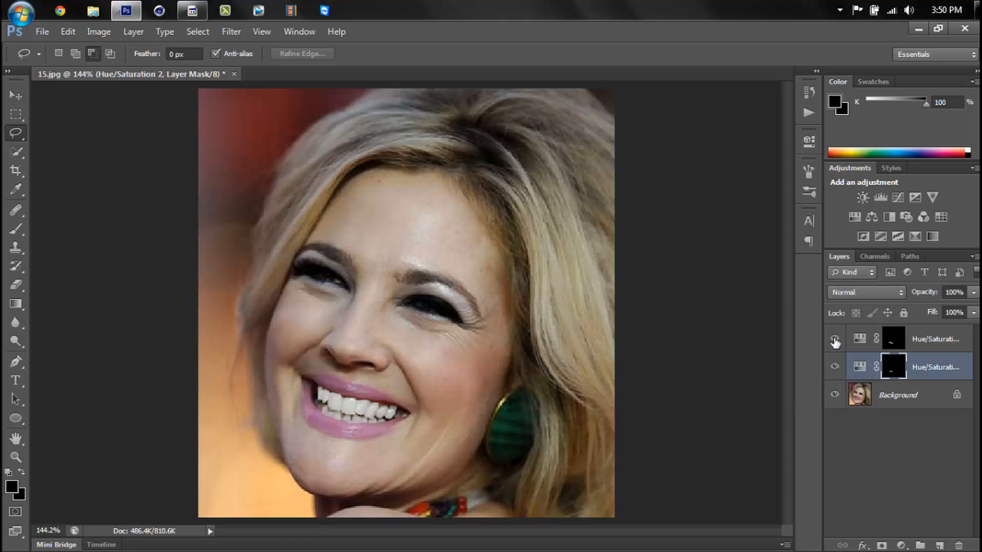
pyautogui.click(834, 338)
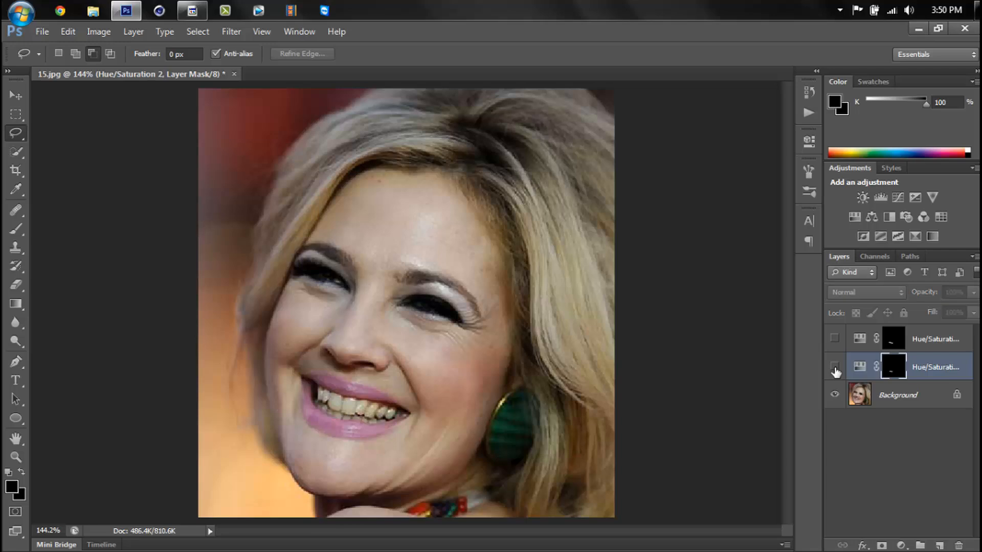
pyautogui.click(834, 366)
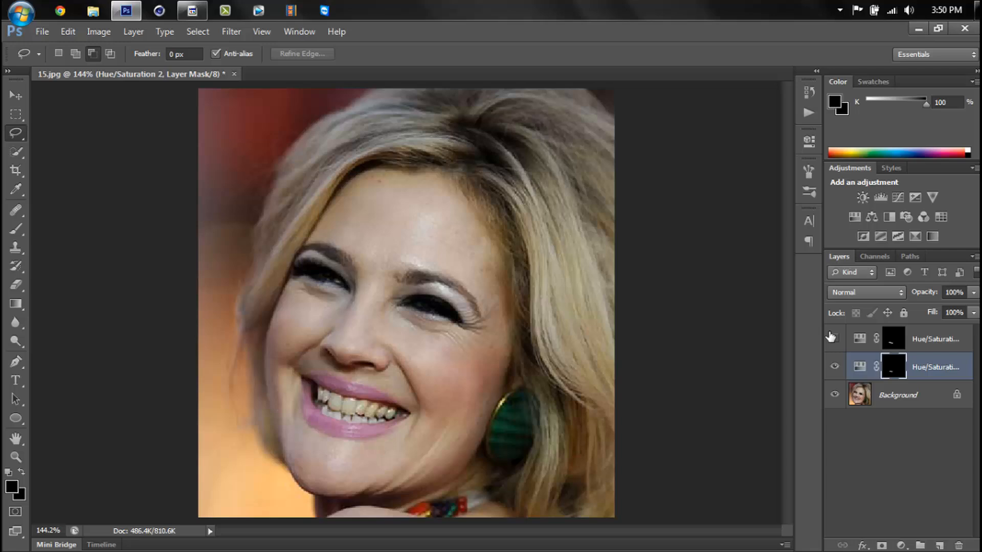
pyautogui.click(834, 339)
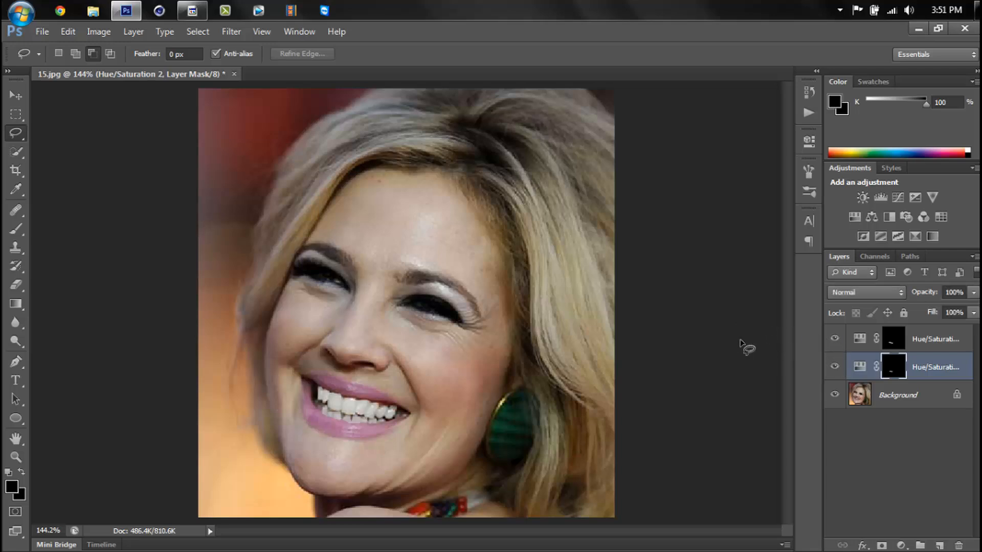
pyautogui.moveTo(661, 33)
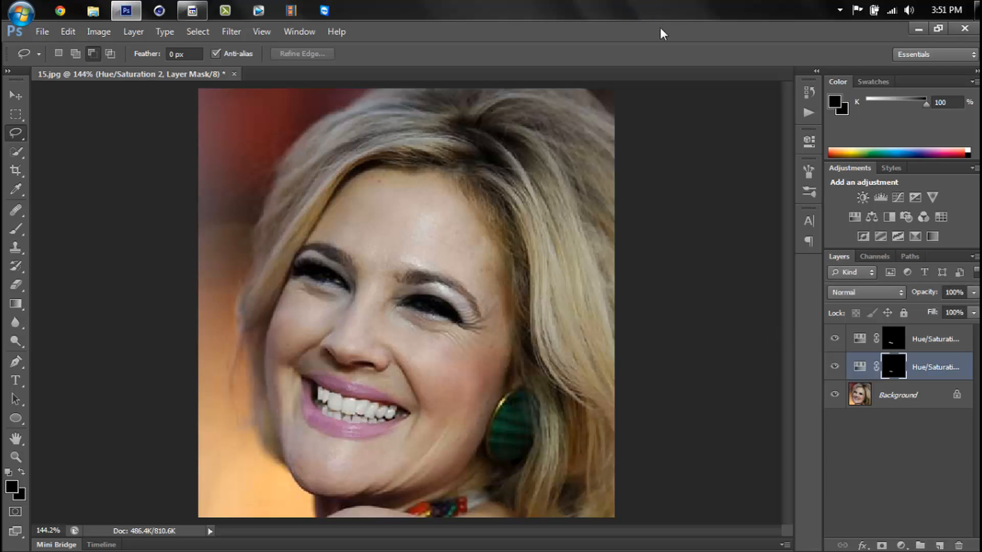